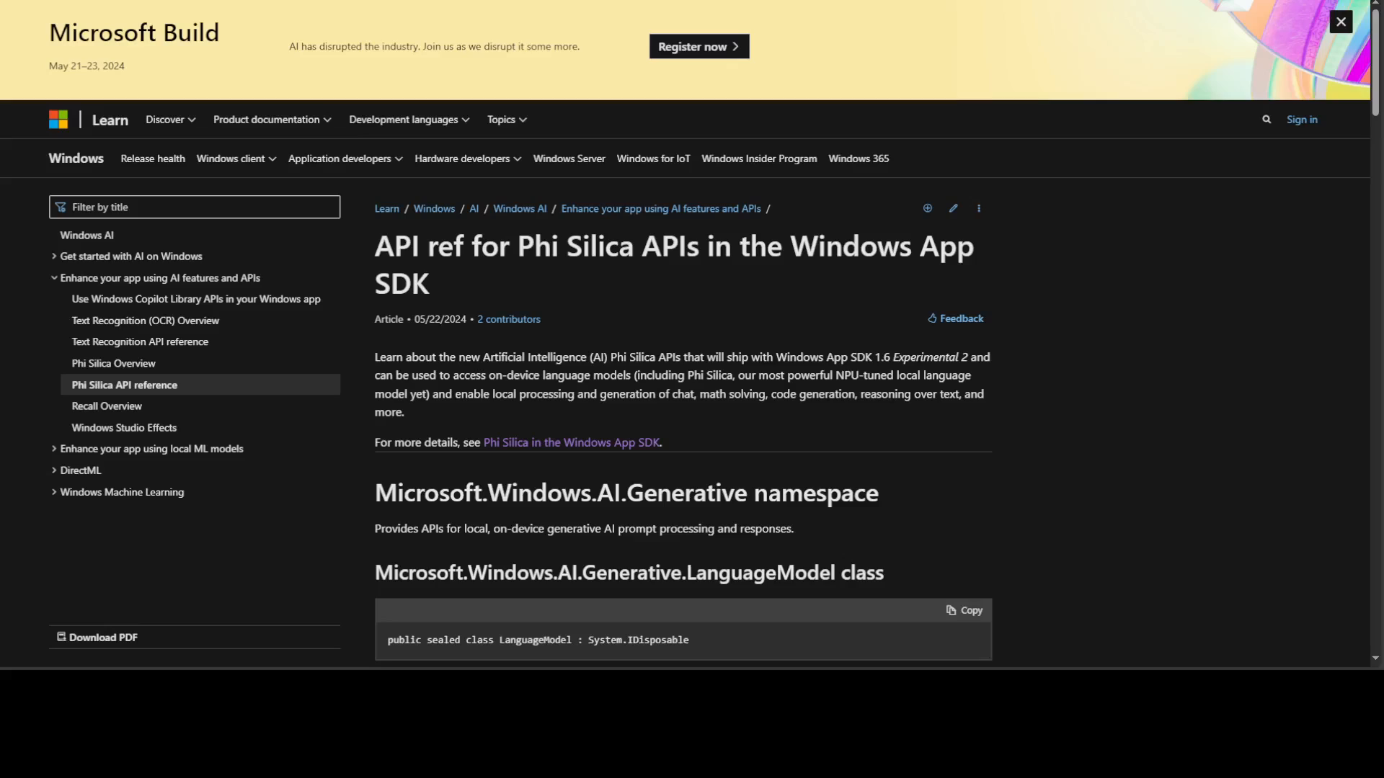
pyautogui.moveTo(393, 435)
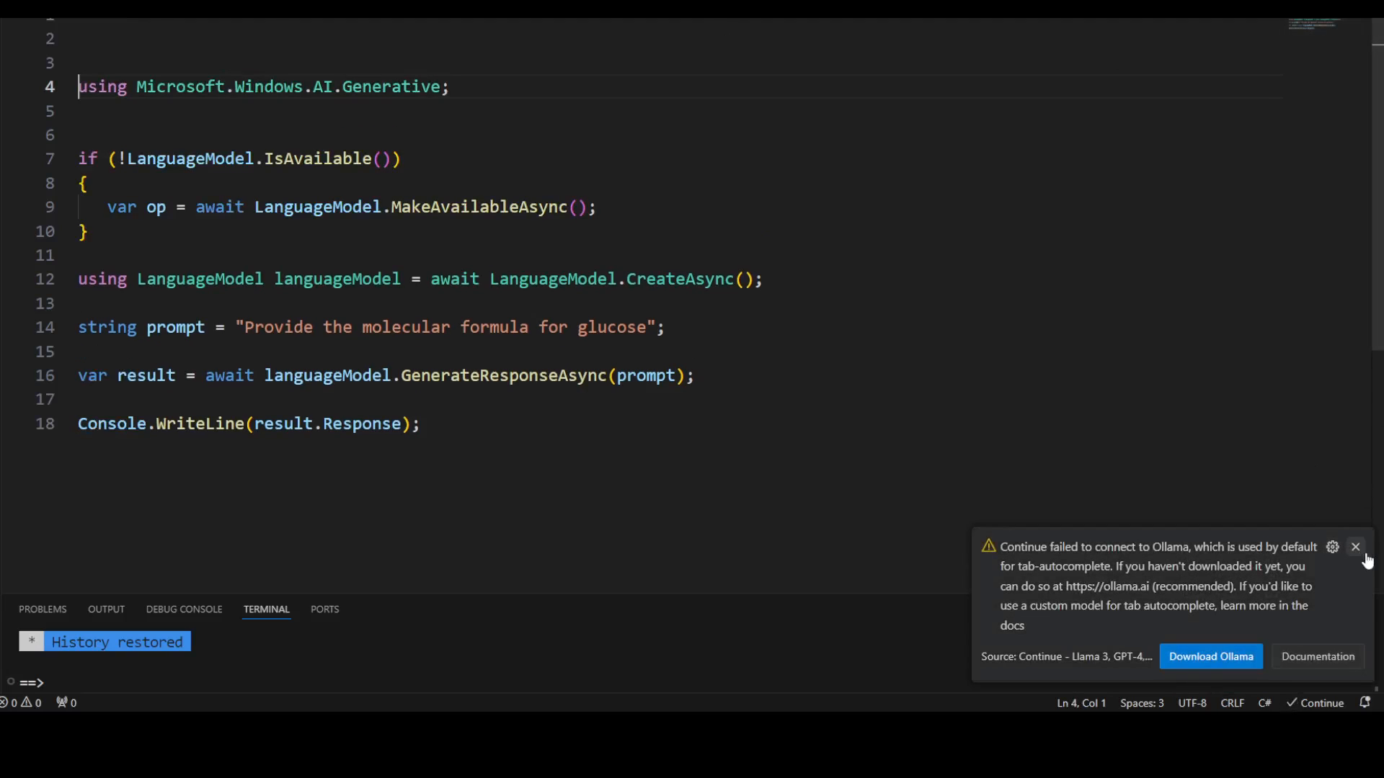
# Dismiss the Continue notification after reviewing the C# LanguageModel prompt code
pyautogui.click(1356, 547)
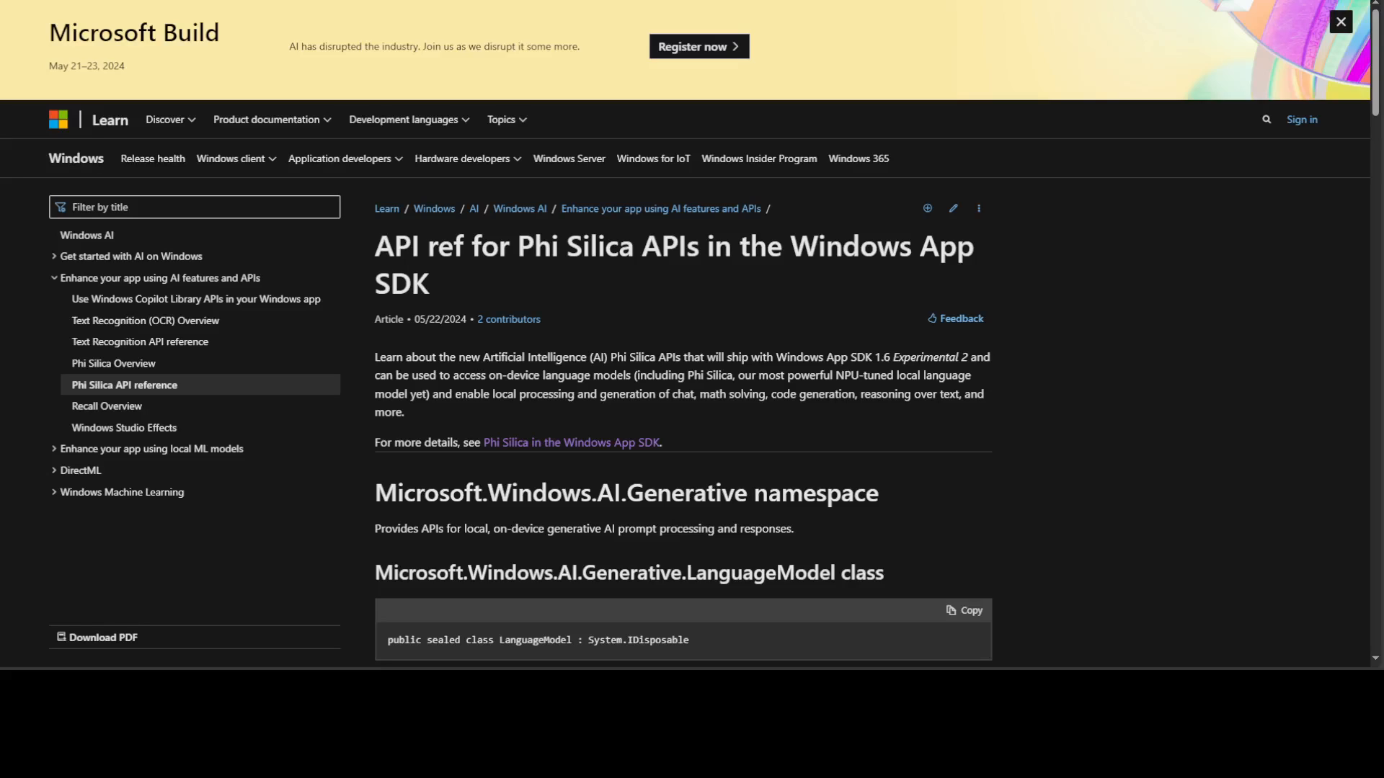
# Scroll past CreateAsync to the GenerateResponseAsync and GenerateResponseWithProgressAsync sections
pyautogui.scroll(-3)
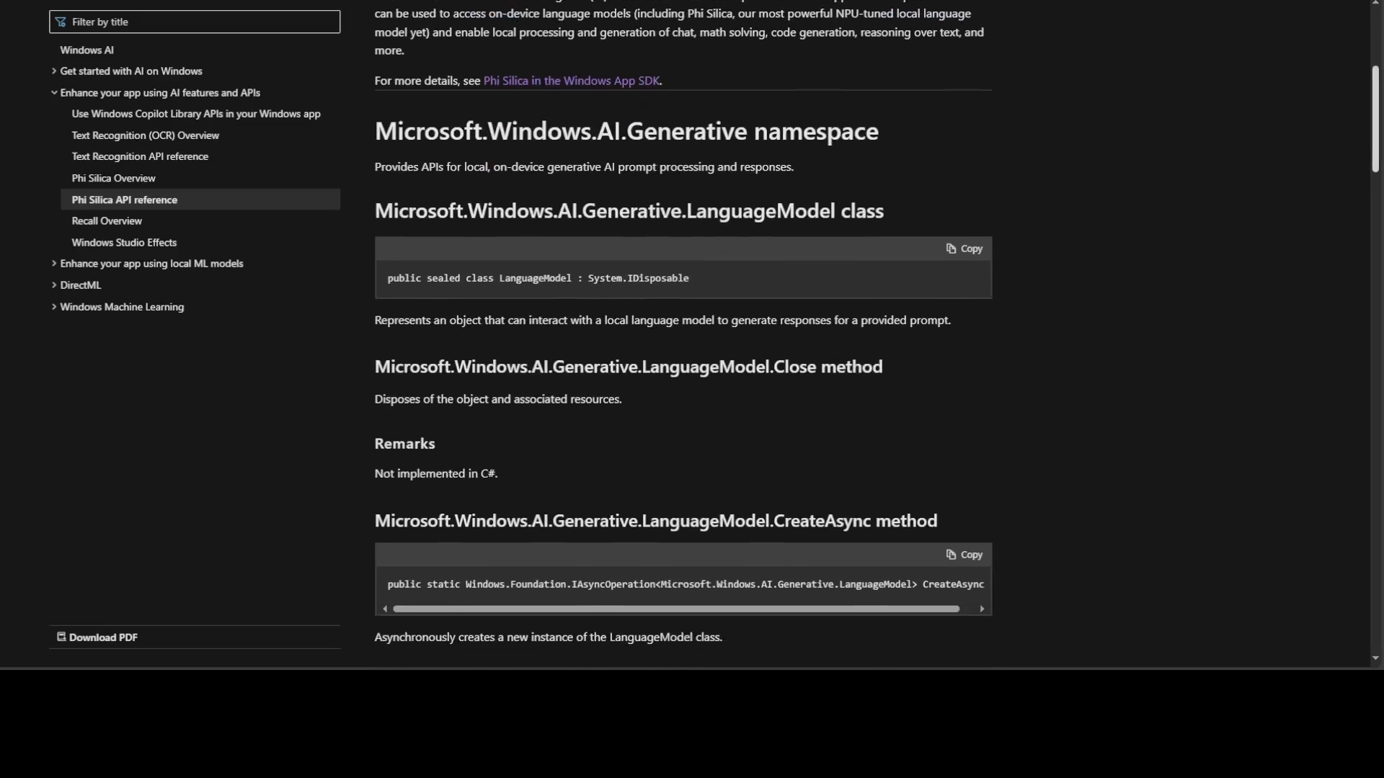
pyautogui.scroll(-3)
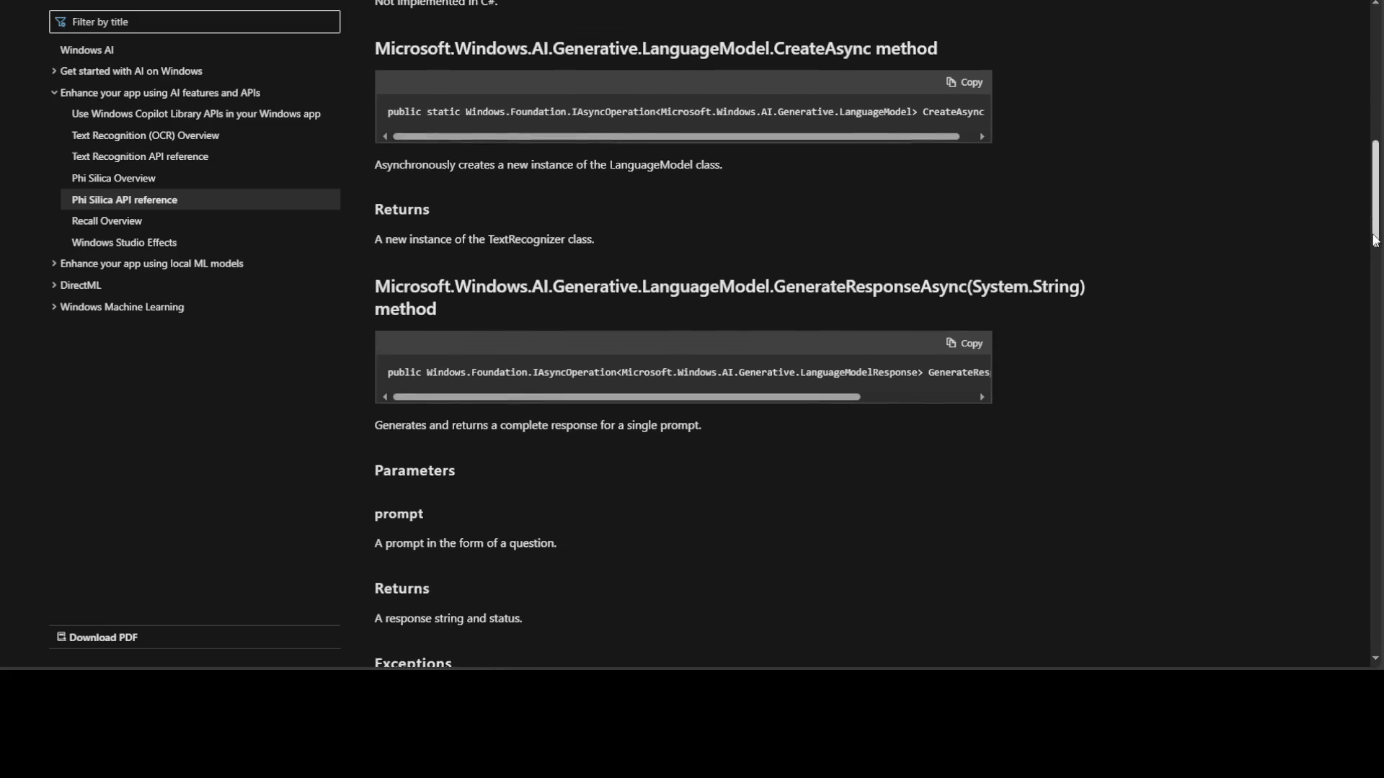
pyautogui.scroll(-3)
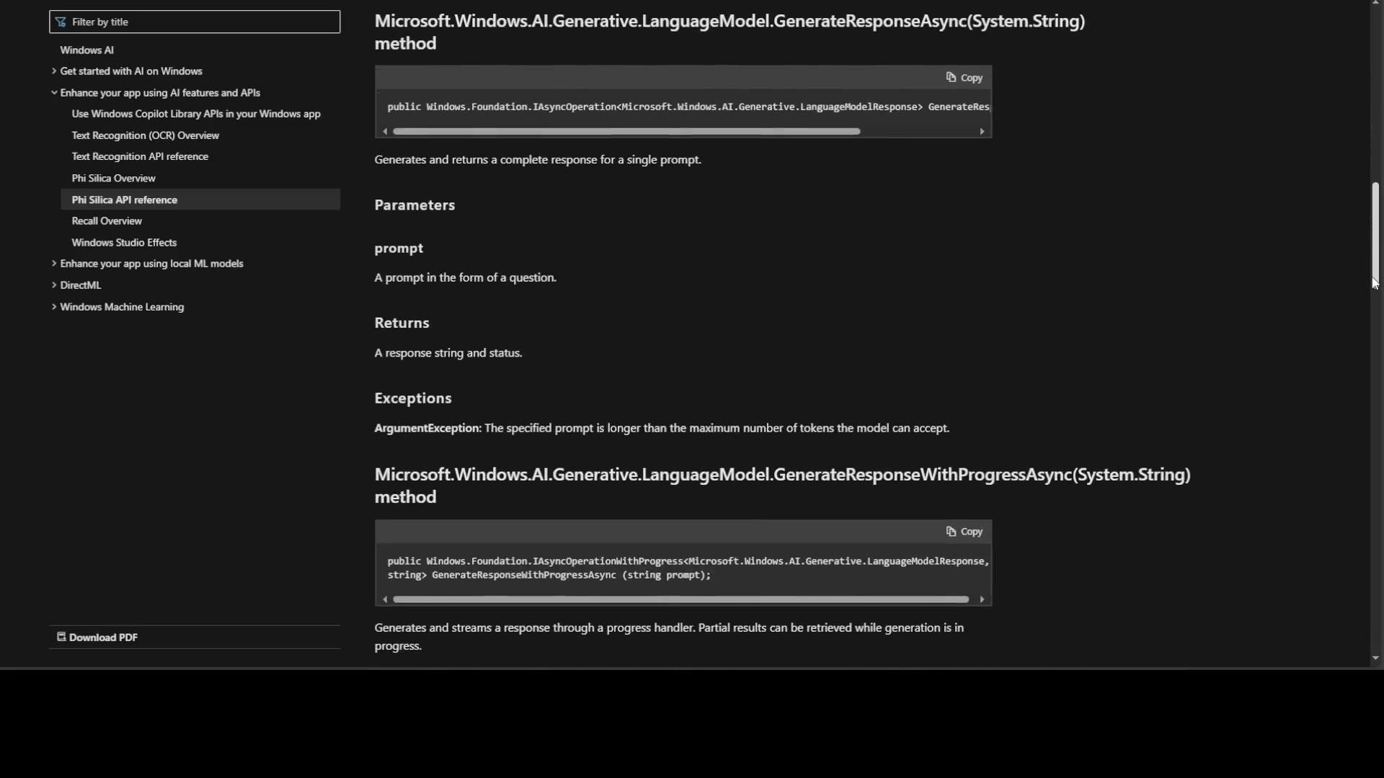